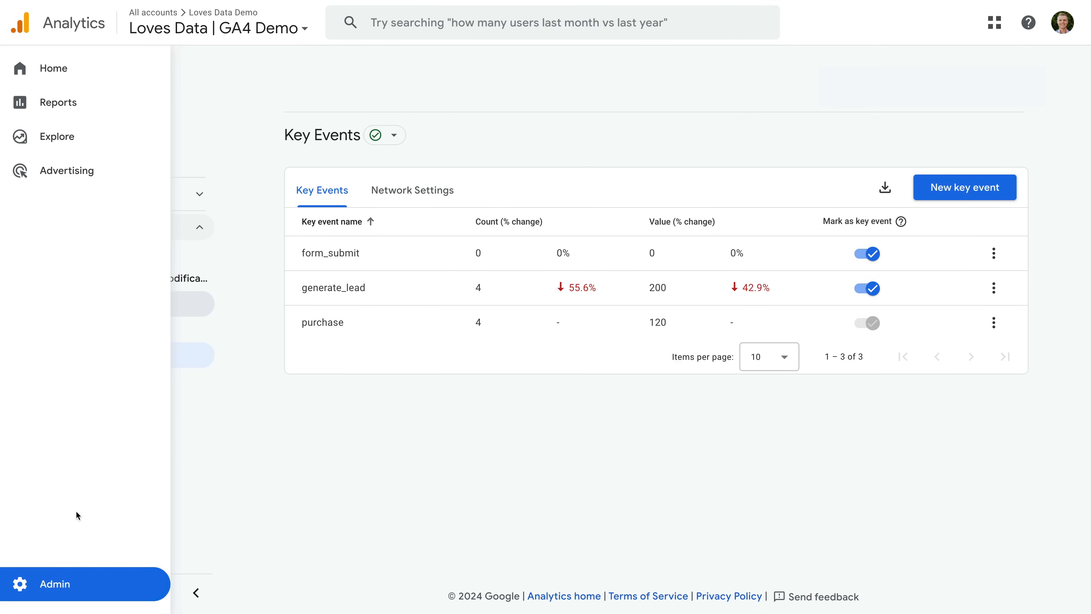
{"action": "mouse_move", "coordinate": [97, 580]}
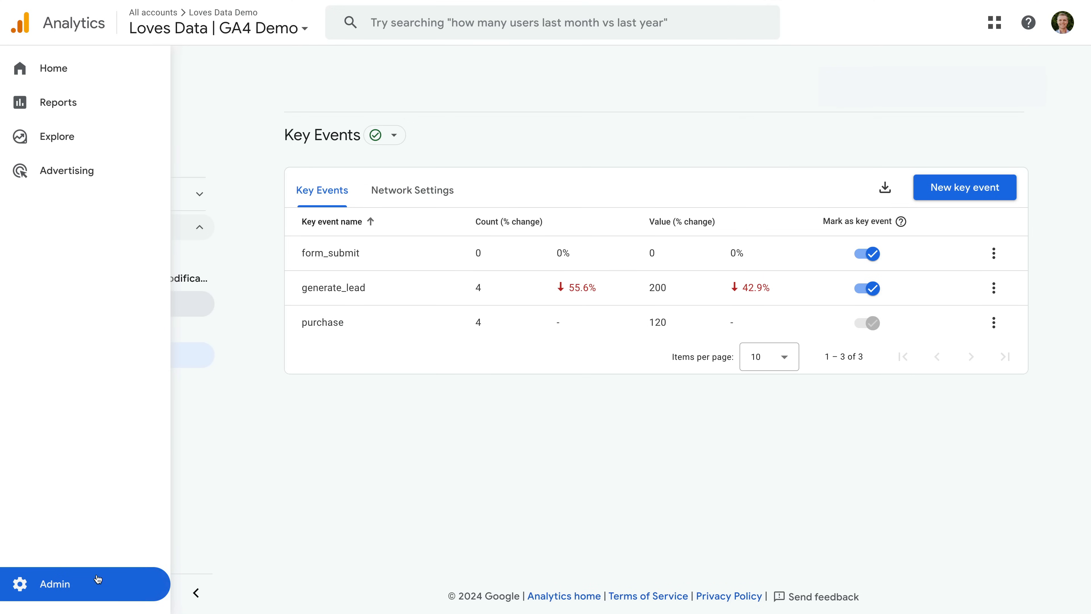
{"action": "mouse_move", "coordinate": [76, 595]}
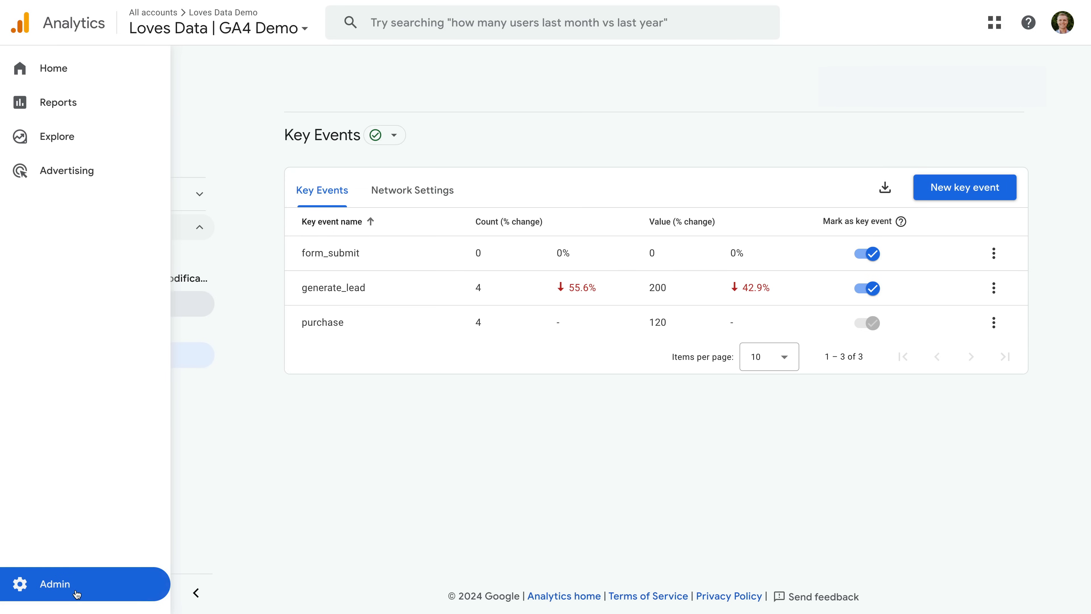
Return to Admin > Data display and show the Events list with generate_lead marked as a key event.
{"action": "left_click", "coordinate": [55, 584]}
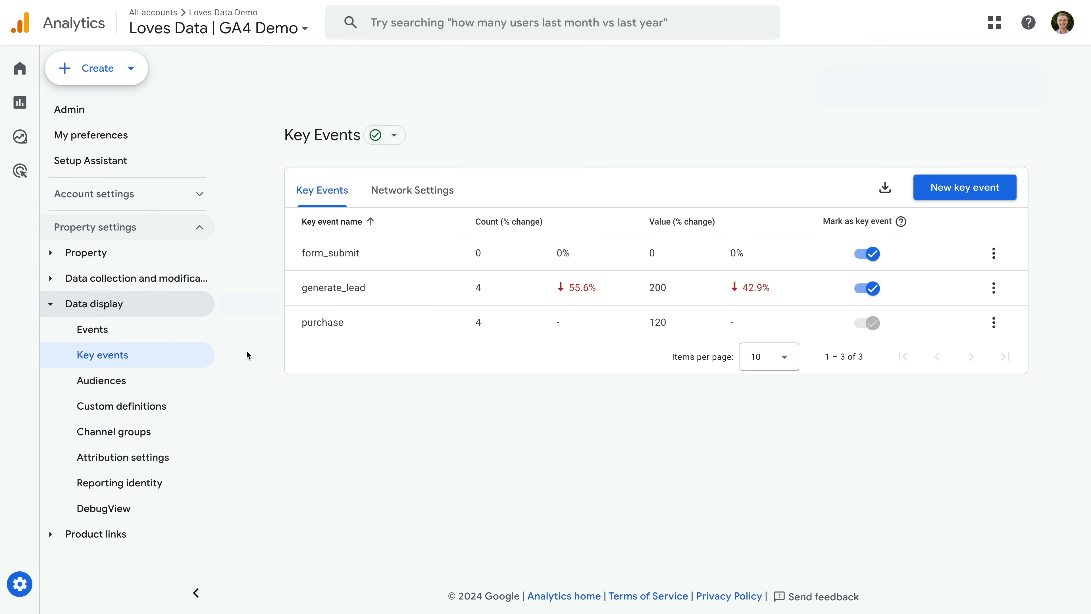
{"action": "mouse_move", "coordinate": [223, 365]}
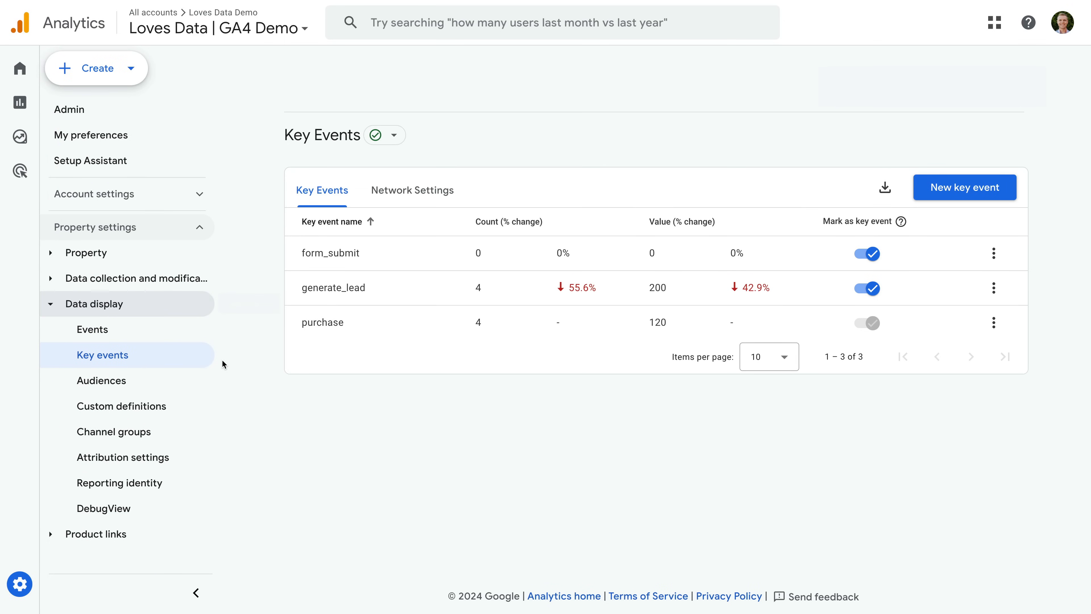
{"action": "mouse_move", "coordinate": [426, 254]}
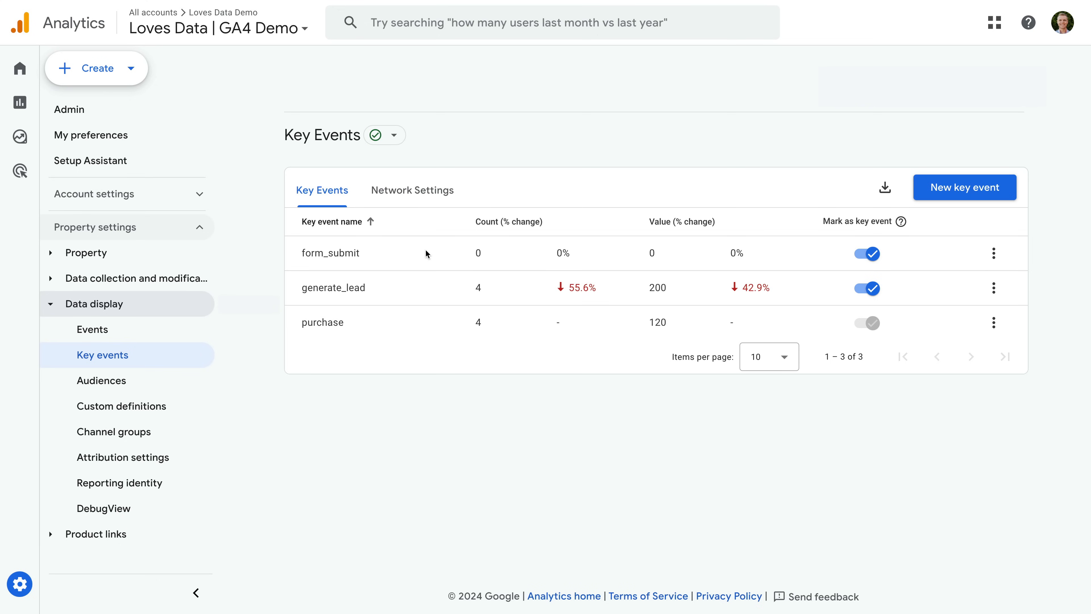
{"action": "mouse_move", "coordinate": [420, 292]}
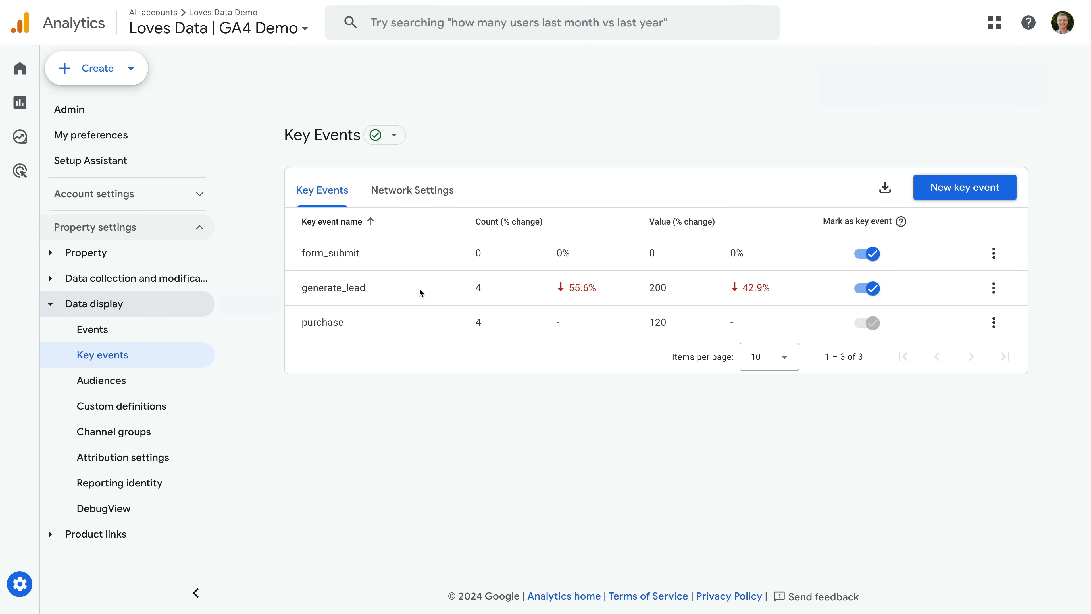
{"action": "mouse_move", "coordinate": [425, 307]}
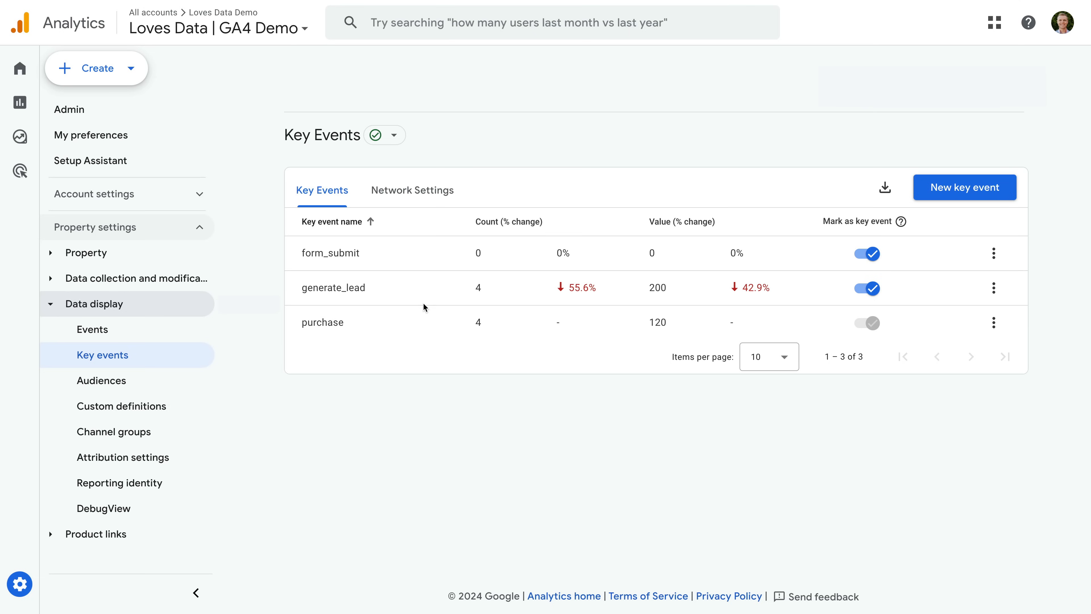
{"action": "mouse_move", "coordinate": [393, 329]}
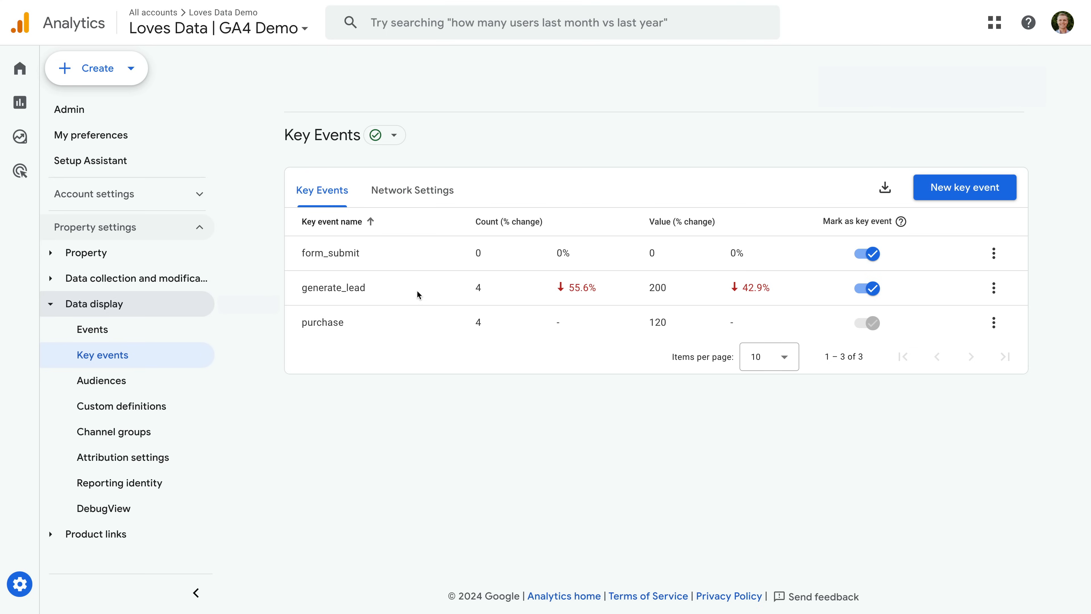
{"action": "mouse_move", "coordinate": [440, 255]}
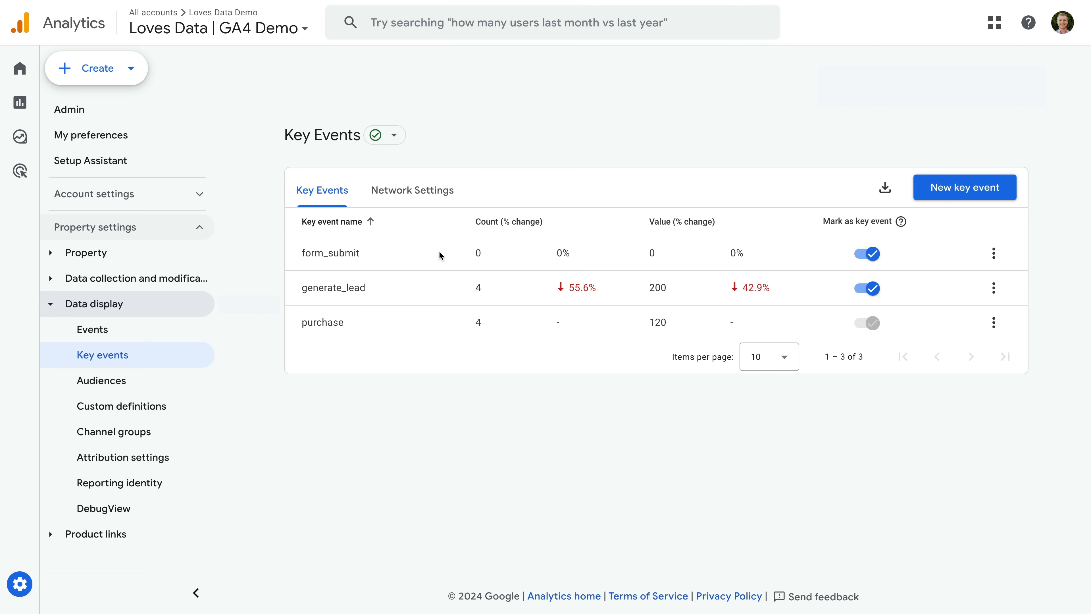
{"action": "left_click", "coordinate": [92, 329]}
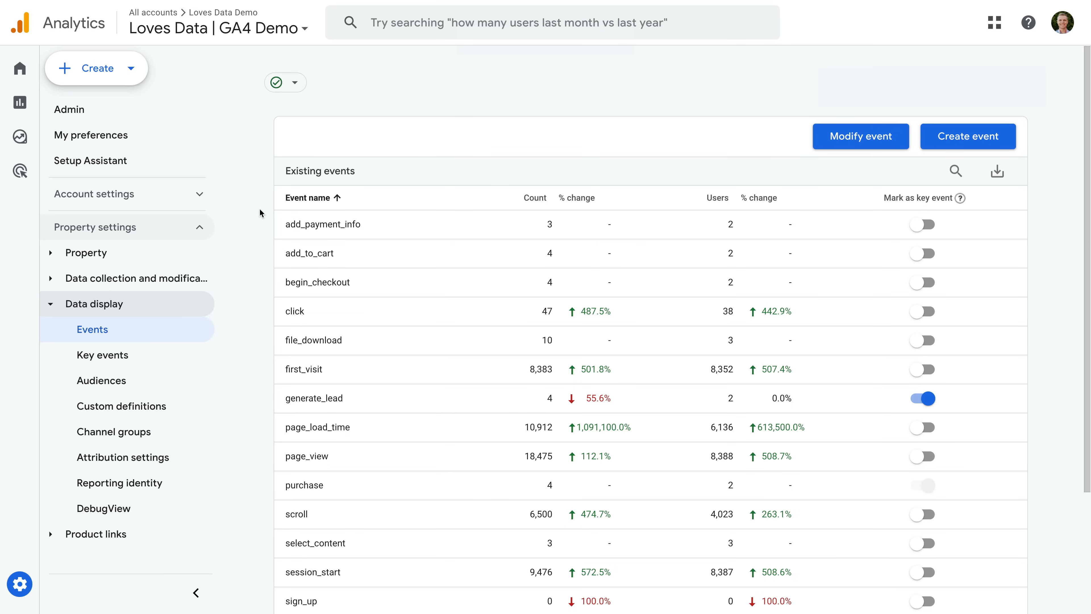
{"action": "mouse_move", "coordinate": [197, 307]}
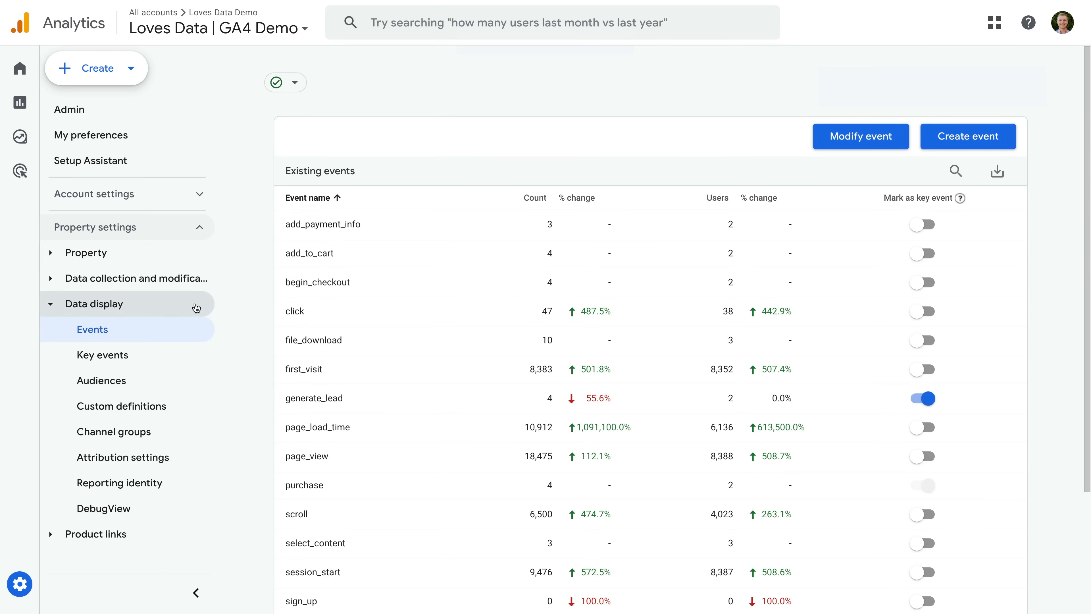
{"action": "mouse_move", "coordinate": [197, 329]}
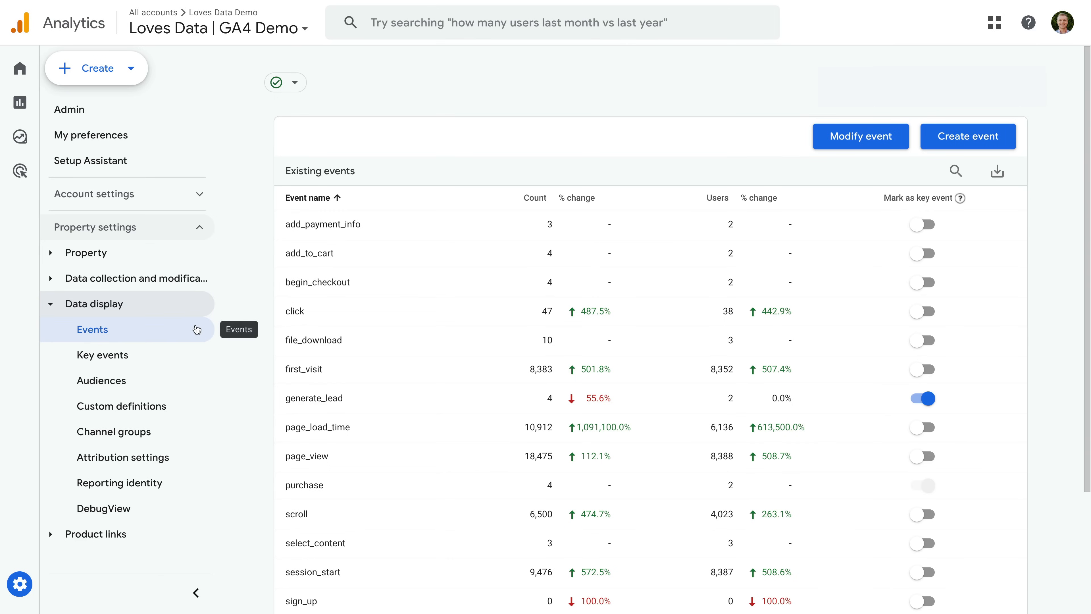
{"action": "mouse_move", "coordinate": [271, 321]}
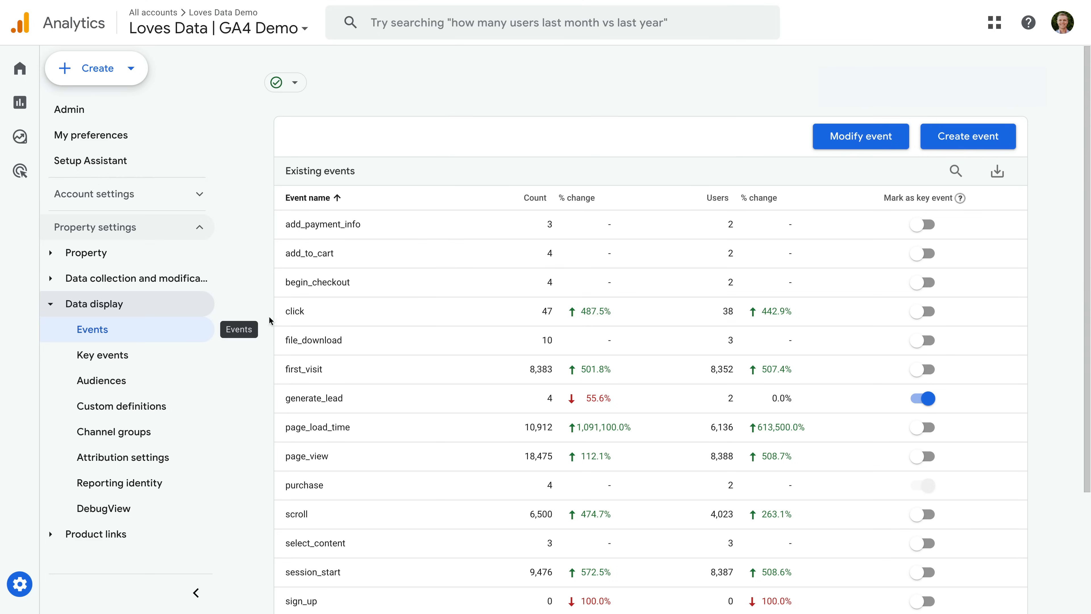
{"action": "mouse_move", "coordinate": [465, 424]}
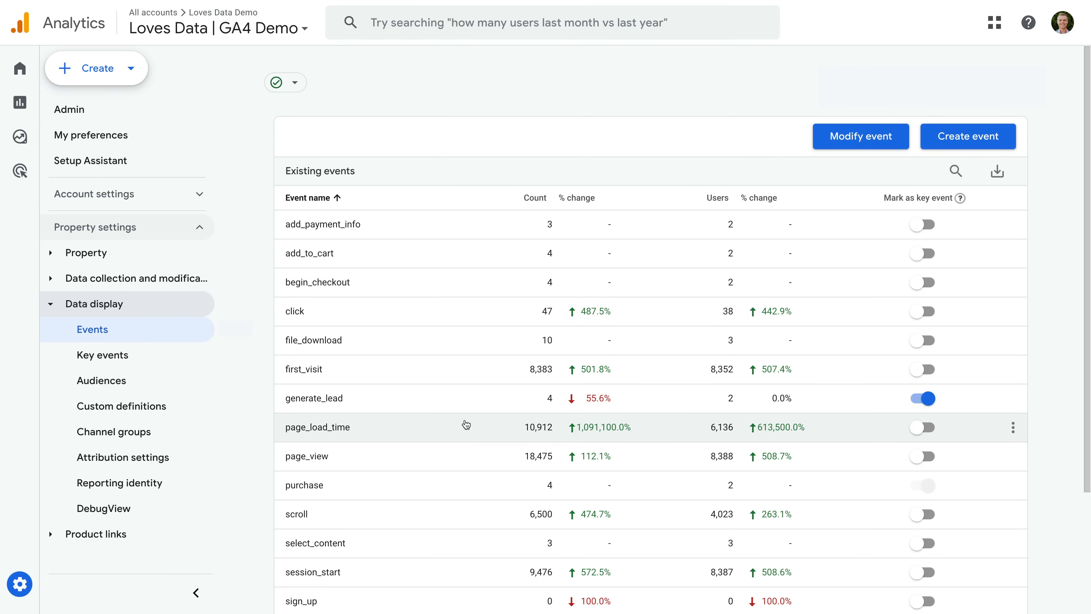
{"action": "mouse_move", "coordinate": [493, 525]}
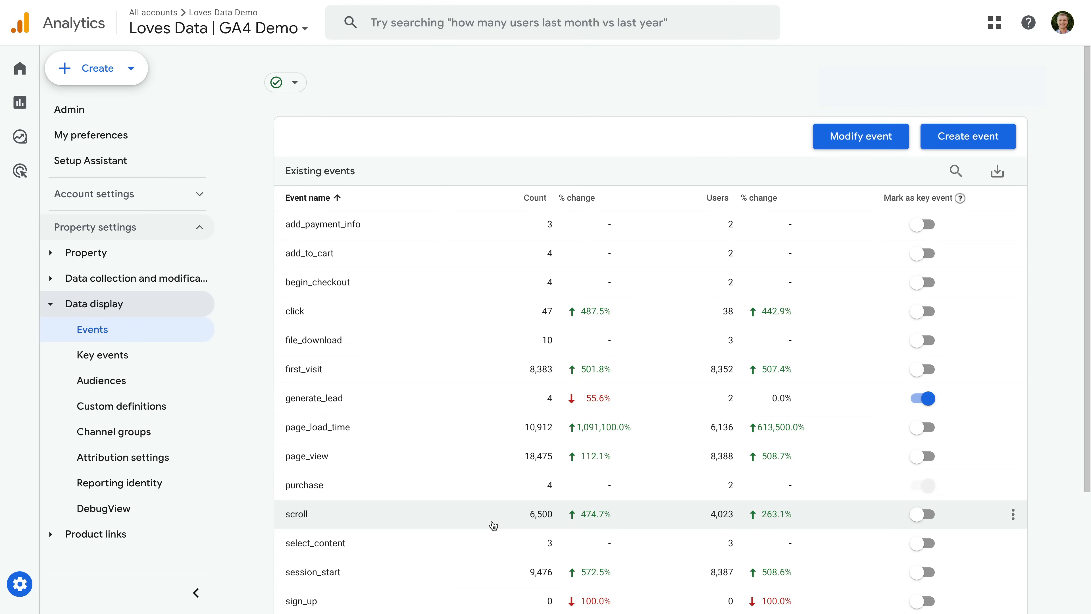
{"action": "mouse_move", "coordinate": [658, 409]}
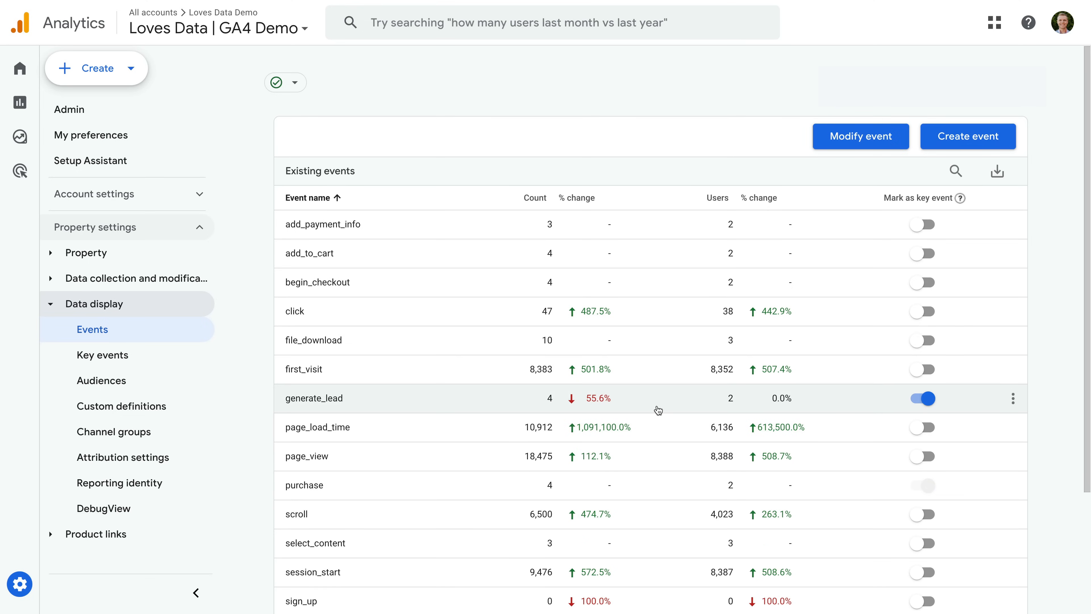
{"action": "mouse_move", "coordinate": [917, 412]}
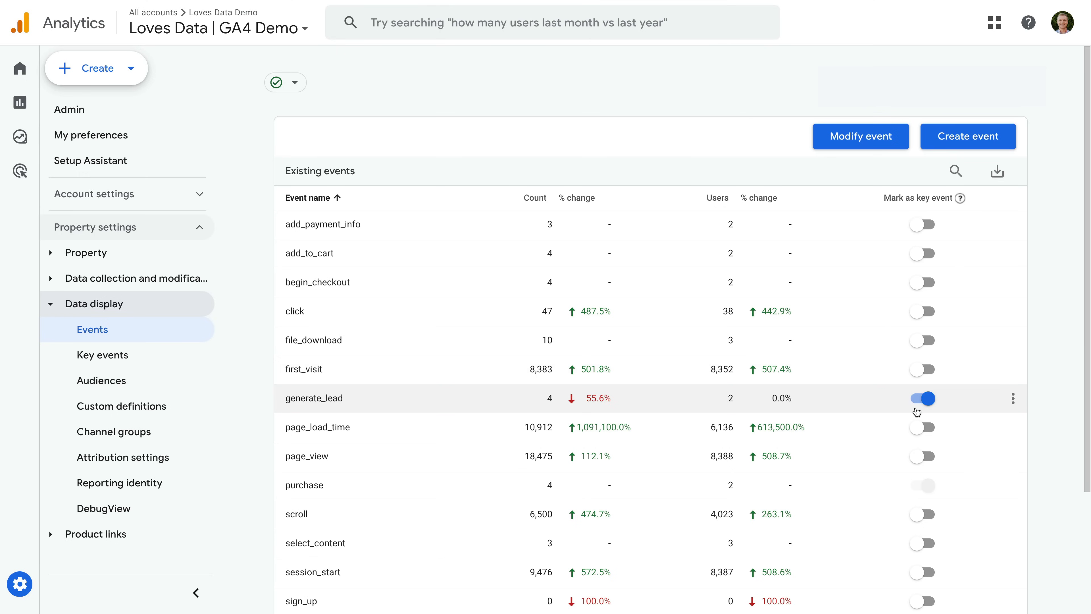